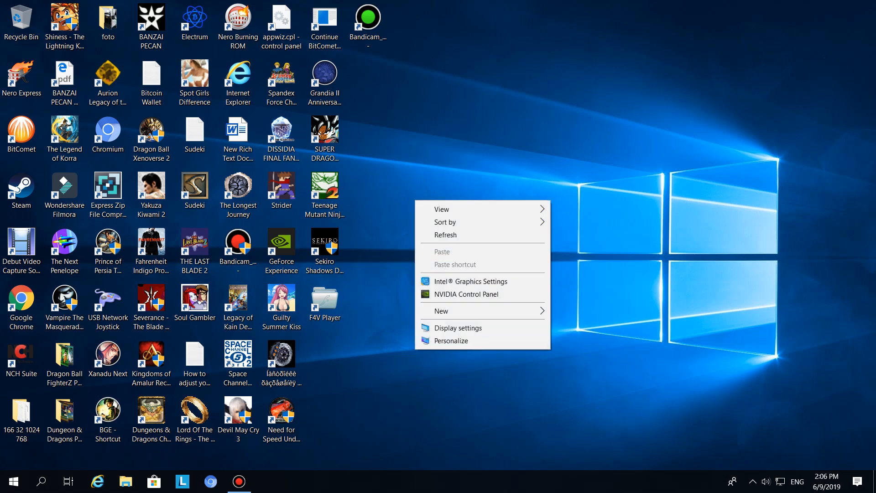
mouse_move(464, 294)
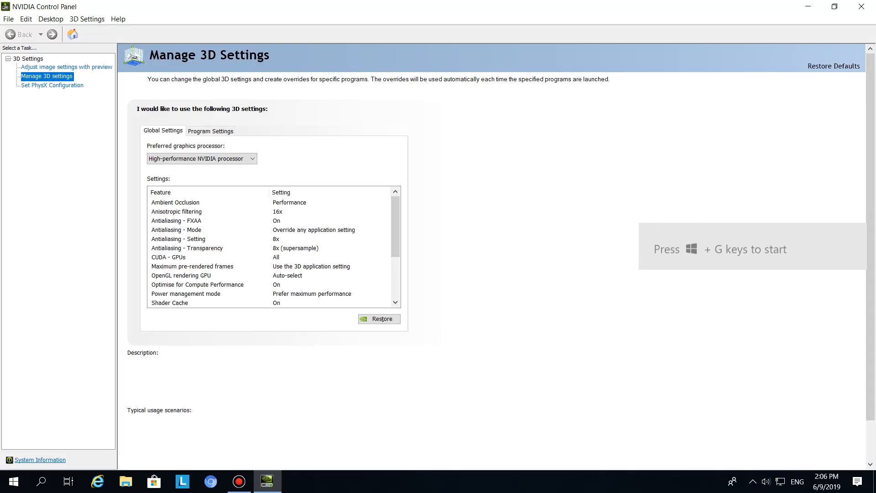
click(202, 158)
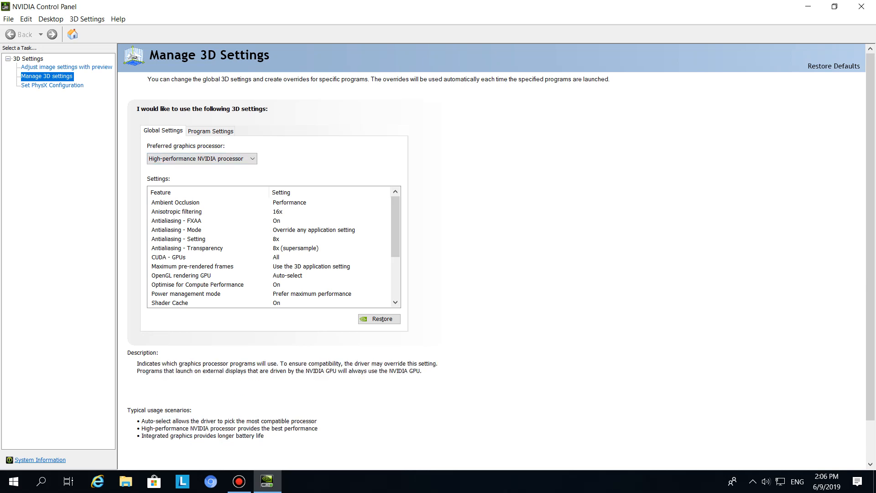
click(200, 158)
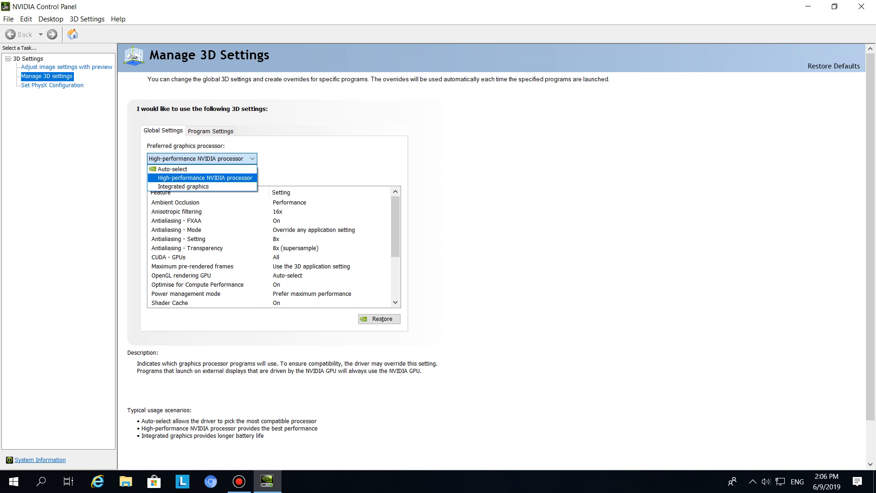
click(203, 177)
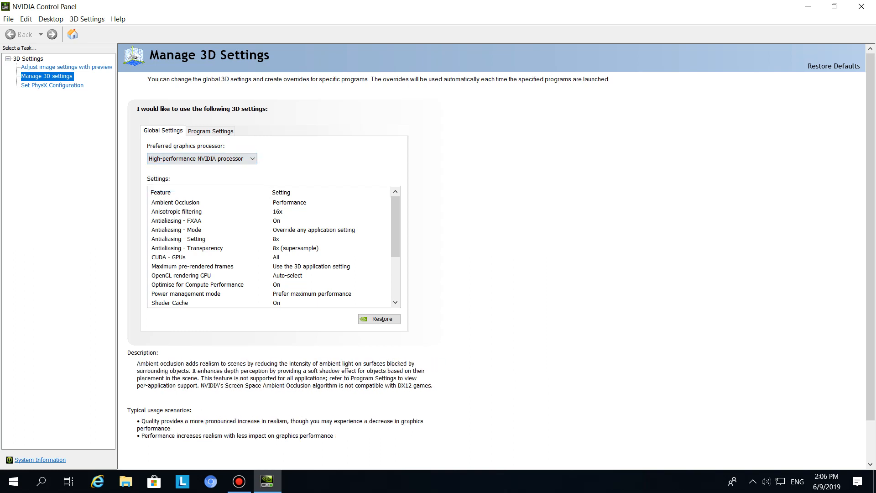
click(201, 159)
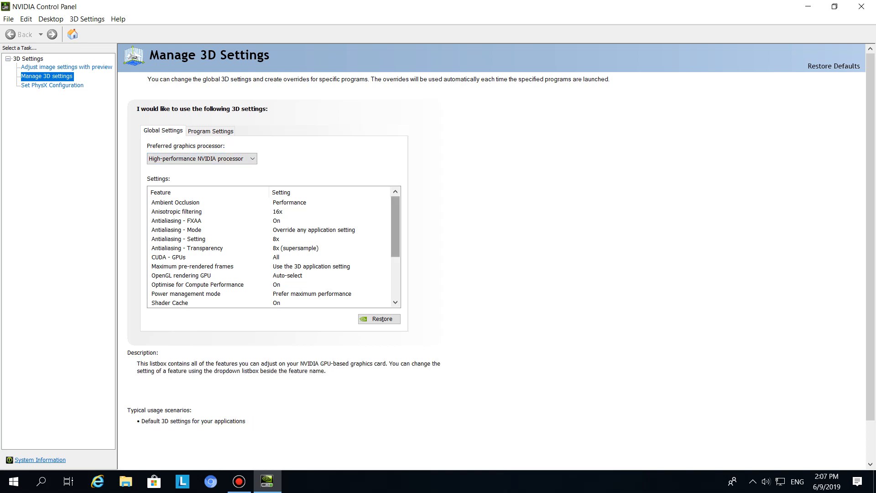
scroll(down, 3)
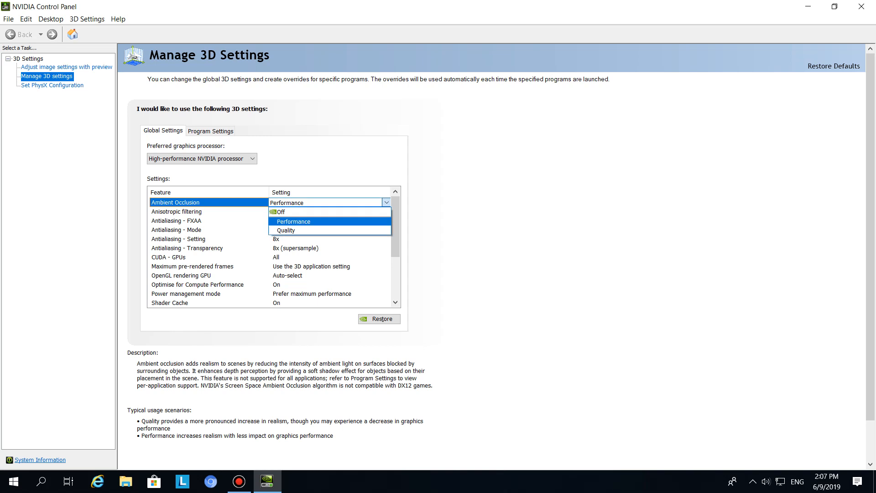
click(293, 221)
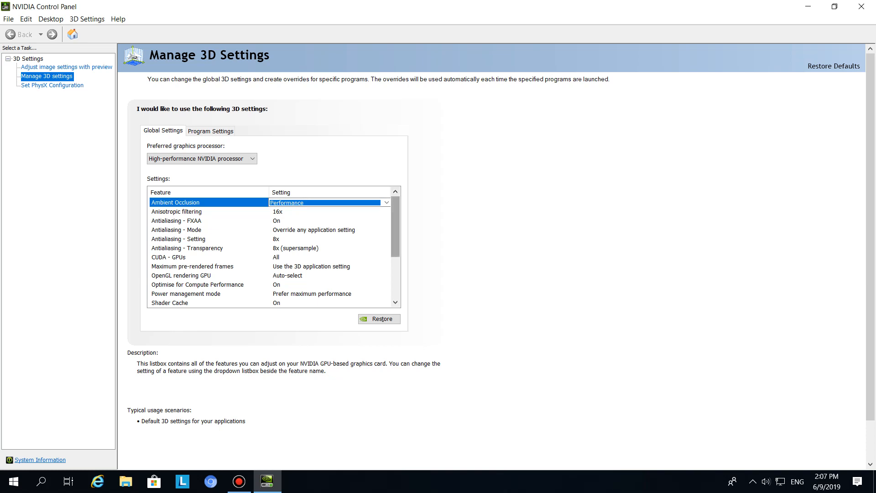
click(176, 220)
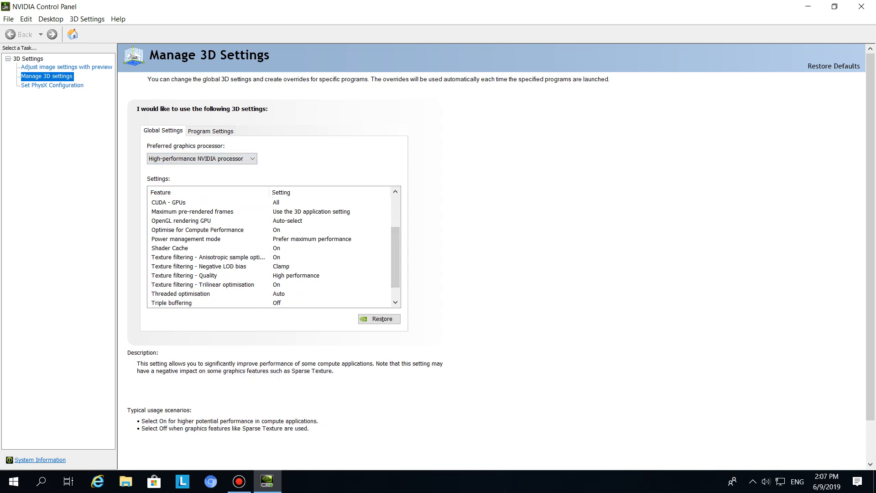
- Try GeForce GTX 950M for OpenGL rendering GPU, then revert it to Auto-select
click(185, 220)
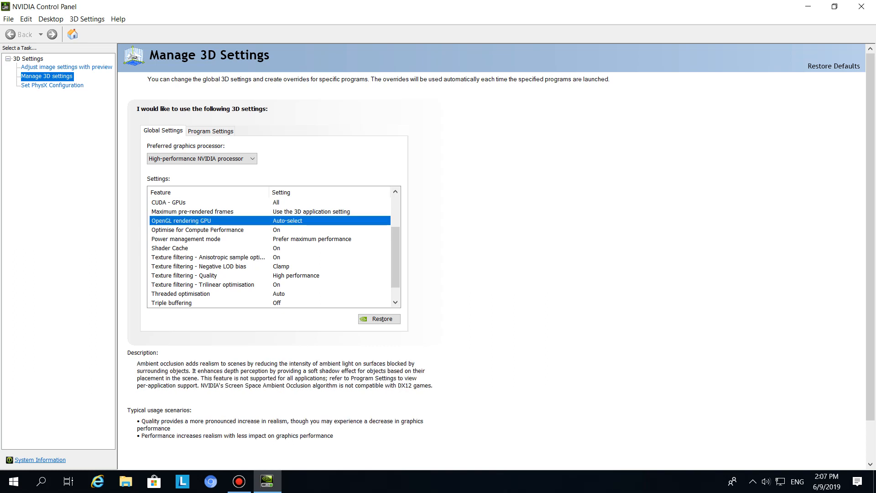
click(329, 220)
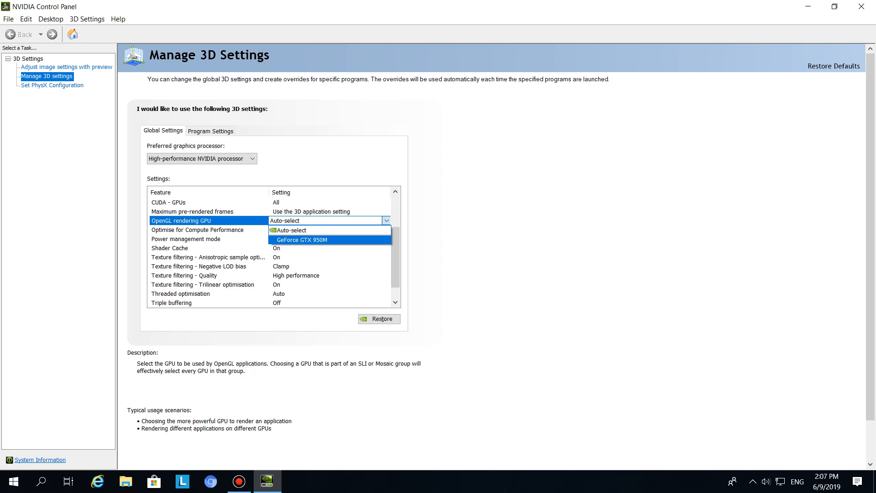
click(301, 239)
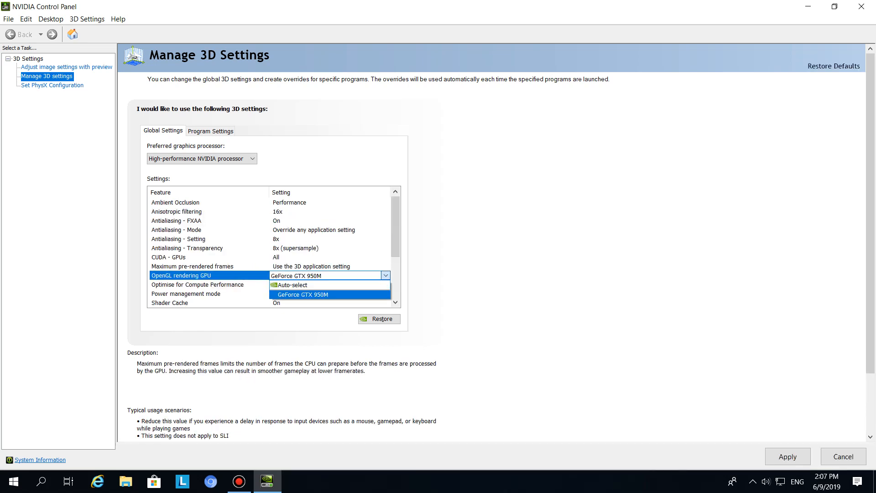
click(291, 285)
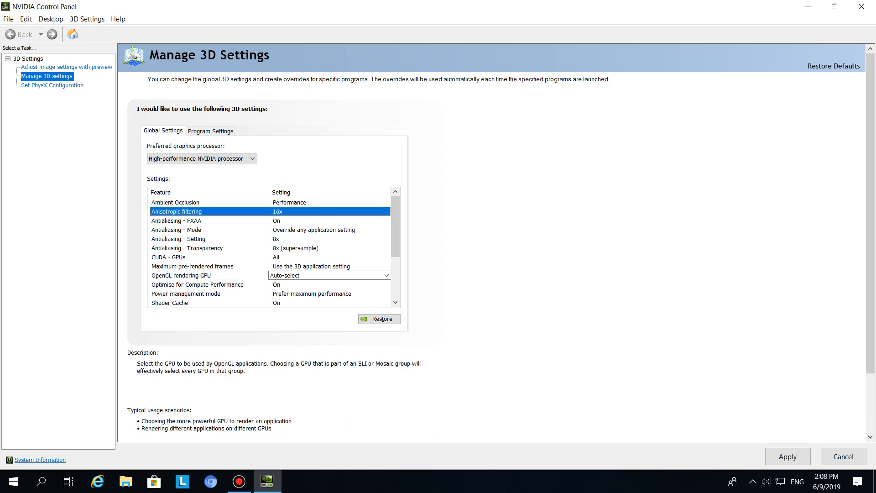
click(385, 211)
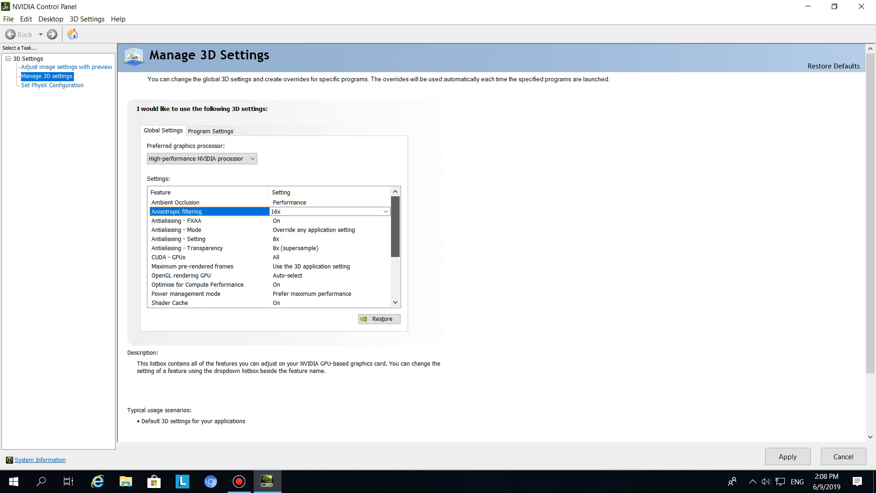
scroll(down, 3)
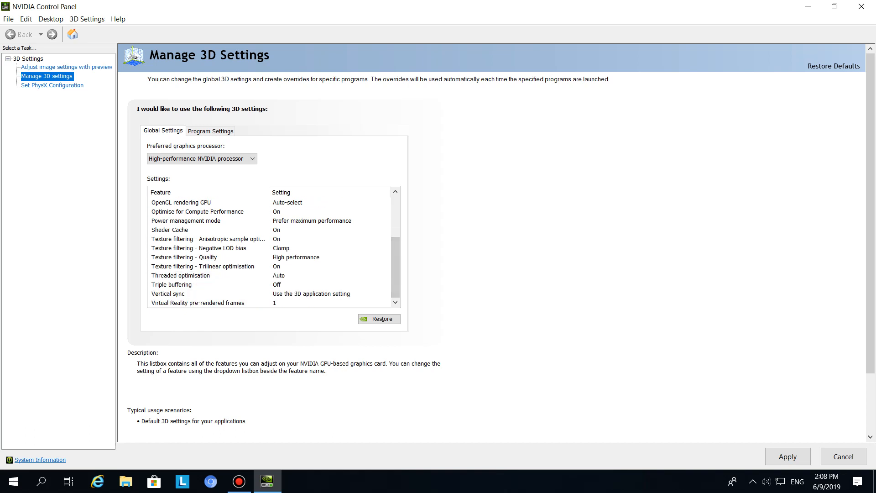
scroll(up, 3)
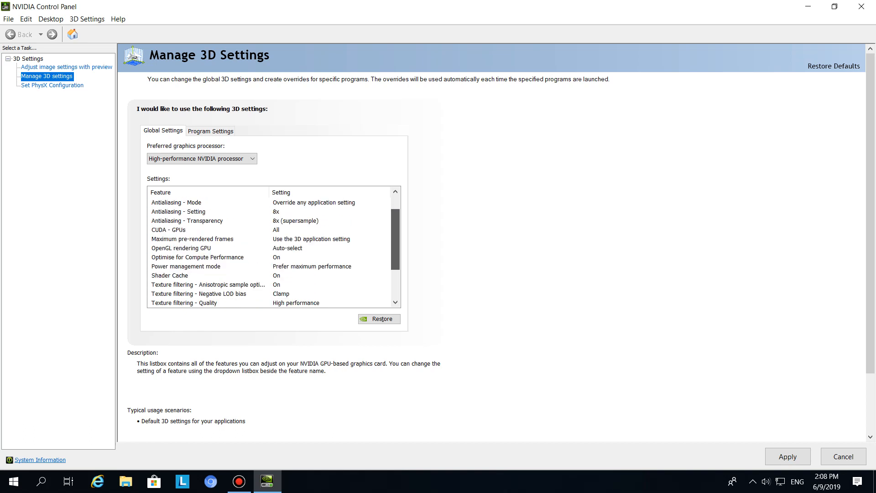
scroll(down, 3)
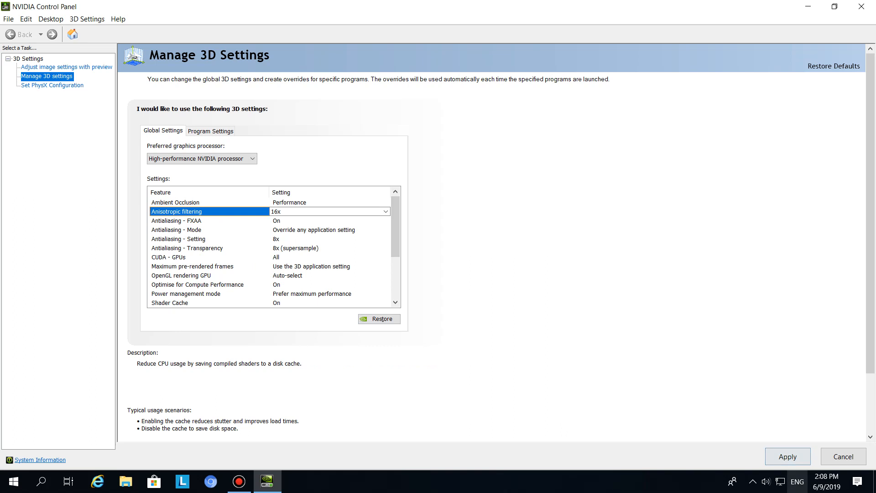
click(753, 481)
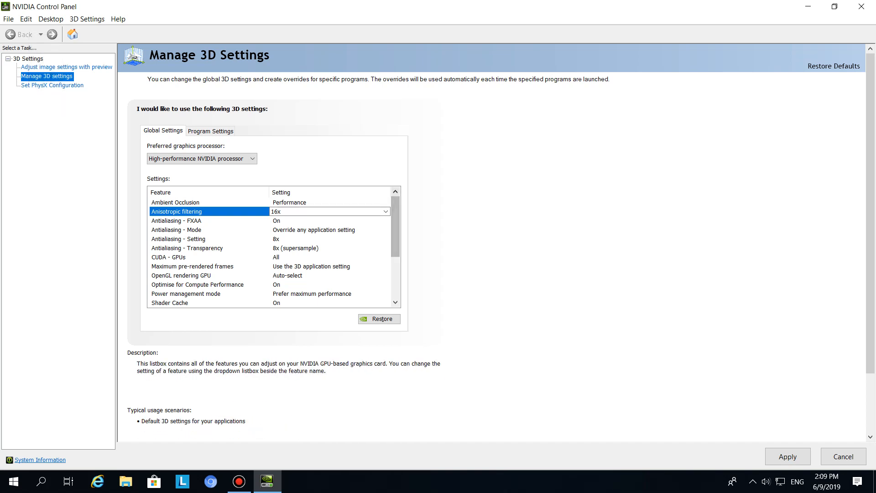
scroll(down, 3)
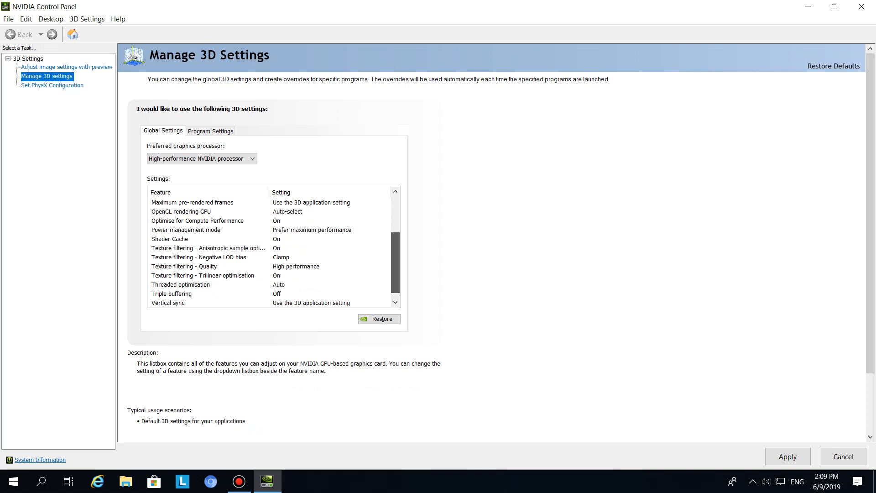